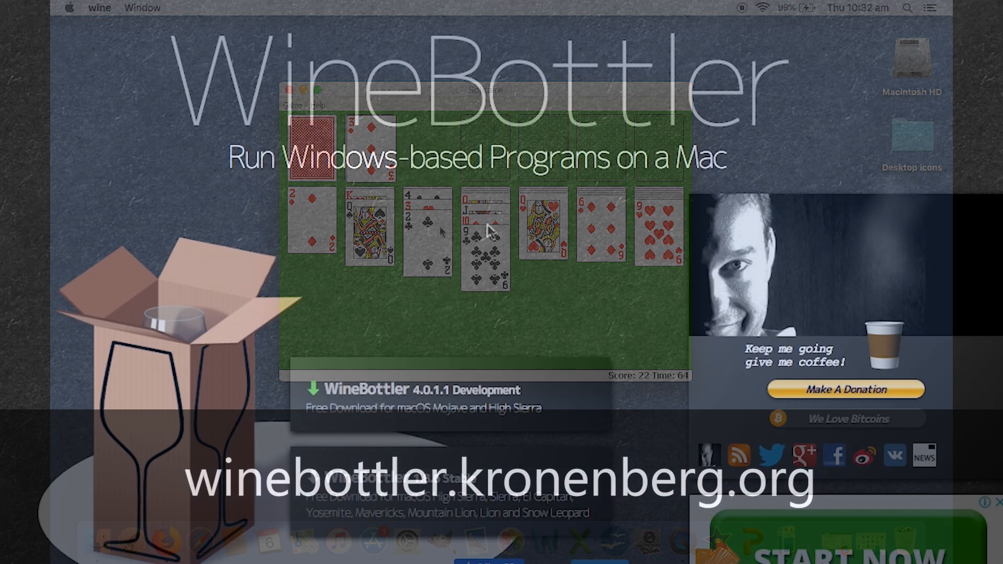
Step: Start downloading WineBottlerCombo_1.8.6.dmg from the WineBottler 1.8.6 Stable release page
{"action": "left_click", "coordinate": [292, 91]}
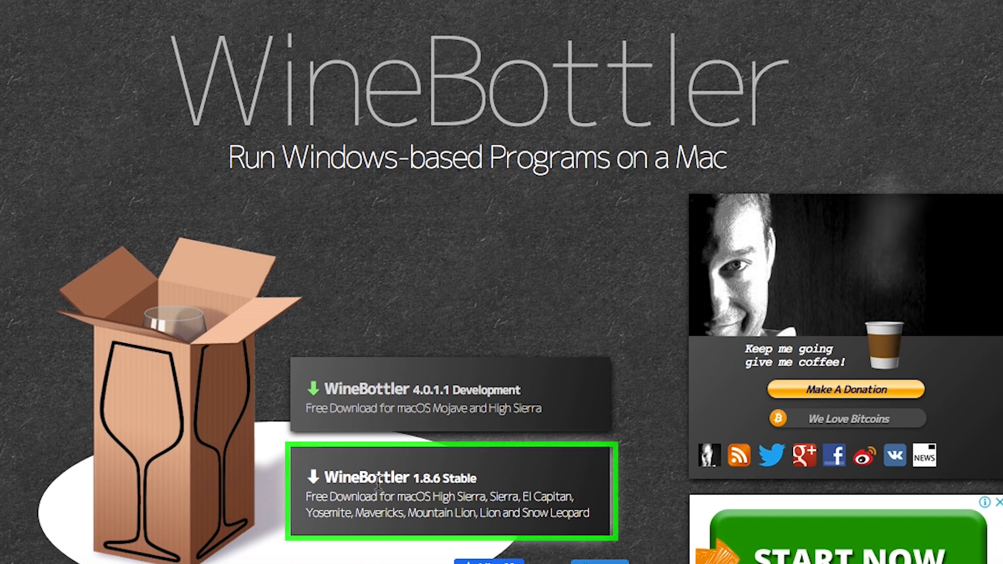
{"action": "left_click", "coordinate": [450, 492]}
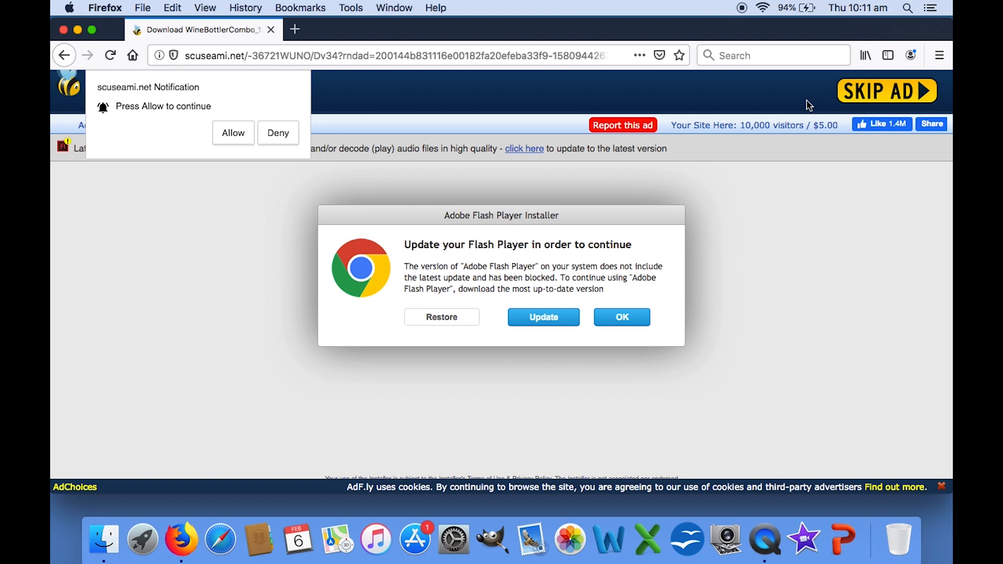
{"action": "mouse_move", "coordinate": [887, 91]}
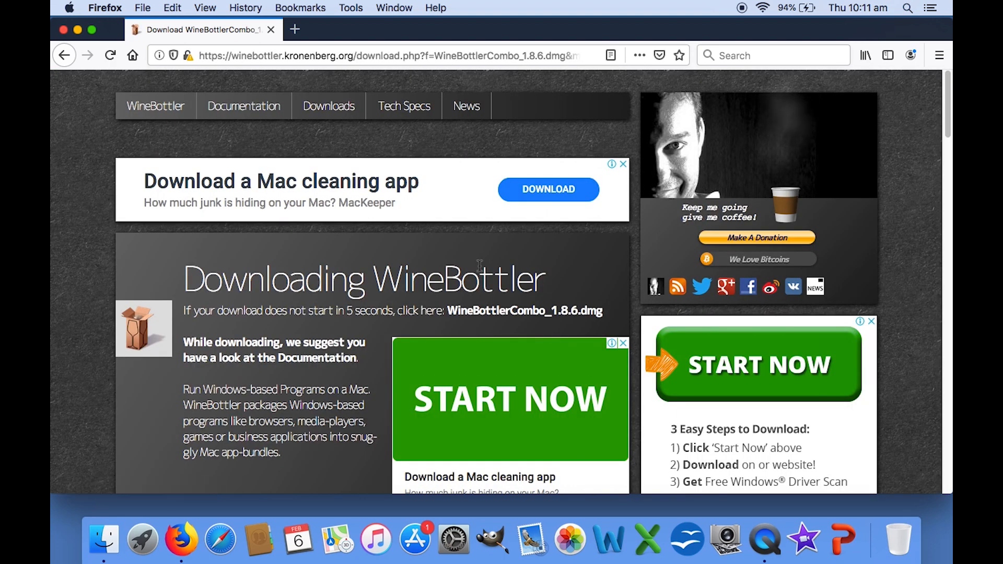
{"action": "left_click", "coordinate": [523, 310]}
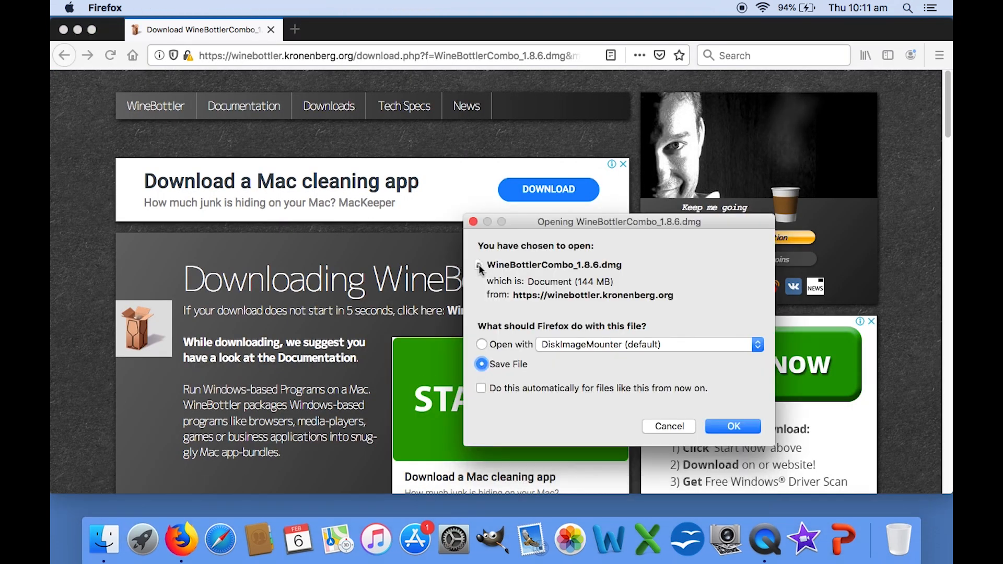
Step: Confirm saving the WineBottler Combo disk image so it mounts in Finder
{"action": "left_click", "coordinate": [732, 426]}
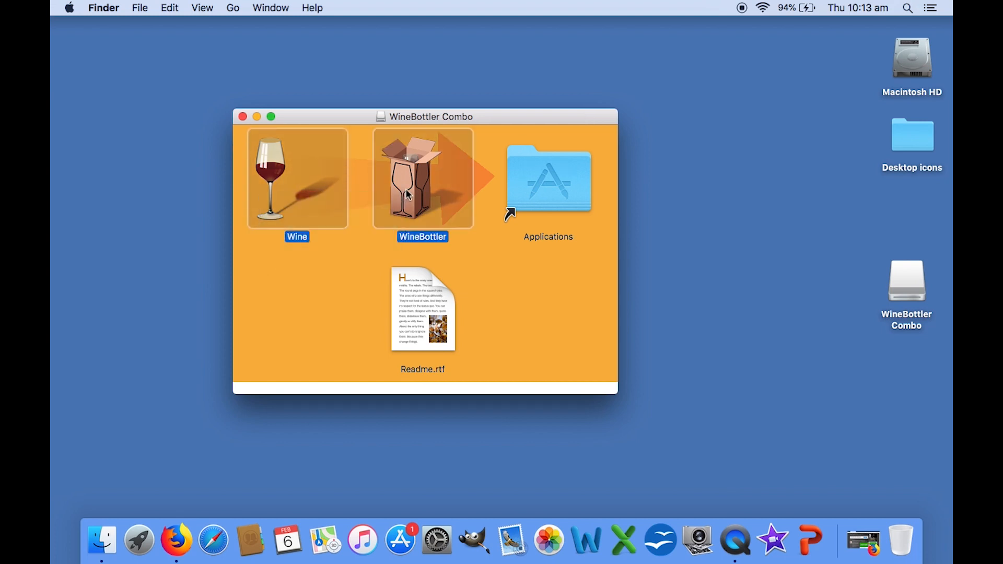
{"action": "mouse_move", "coordinate": [535, 190]}
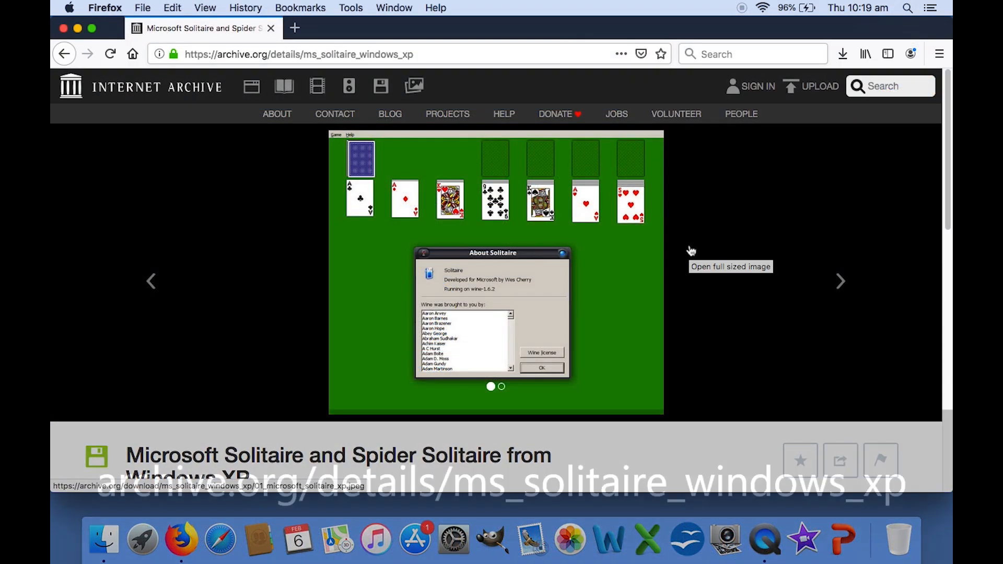
{"action": "mouse_move", "coordinate": [642, 432]}
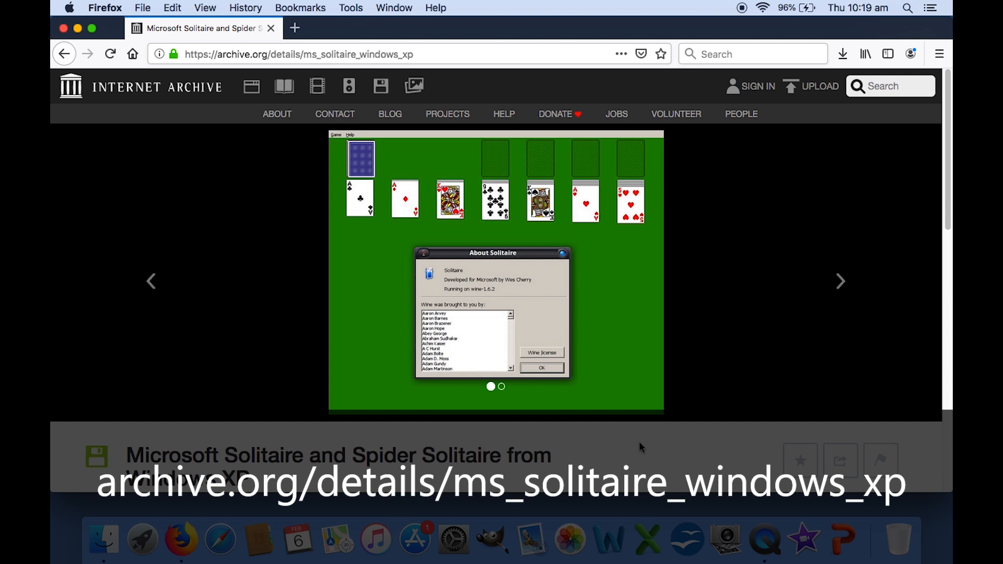
Step: Scroll the archive.org Solitaire page down to its Download Options with the ZIP link
{"action": "scroll", "scroll_direction": "down", "scroll_amount": 3}
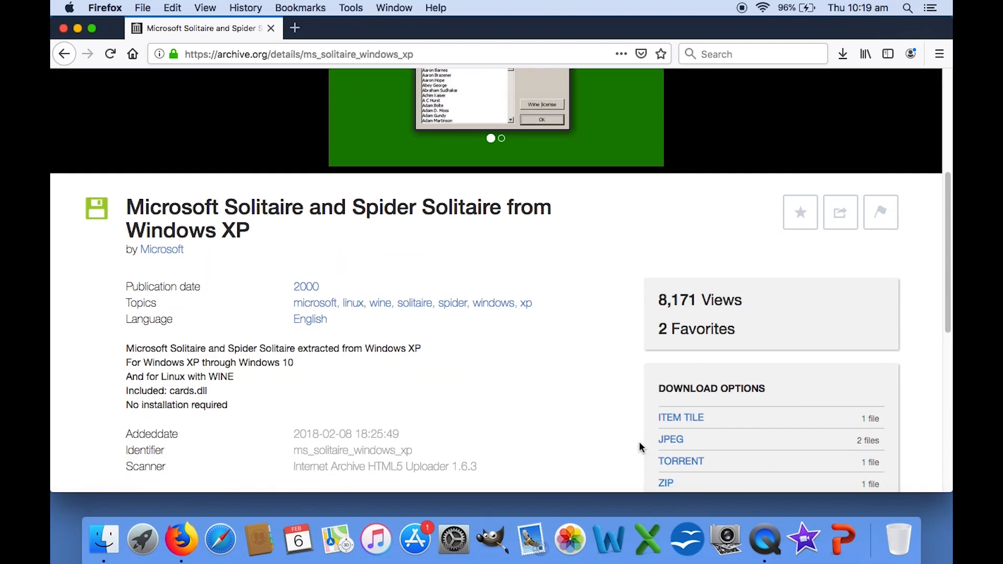
{"action": "scroll", "scroll_direction": "down", "scroll_amount": 3}
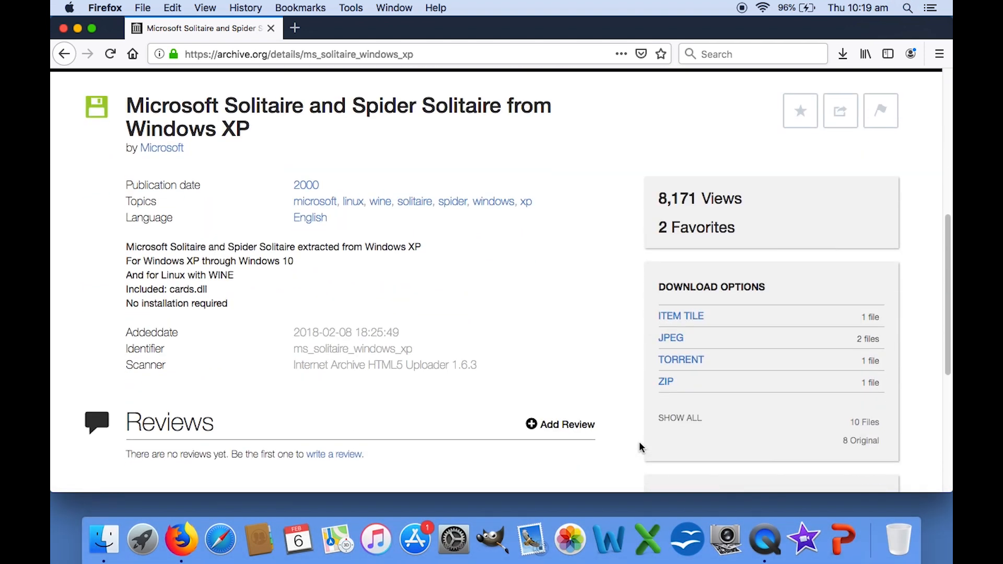
{"action": "mouse_move", "coordinate": [665, 381]}
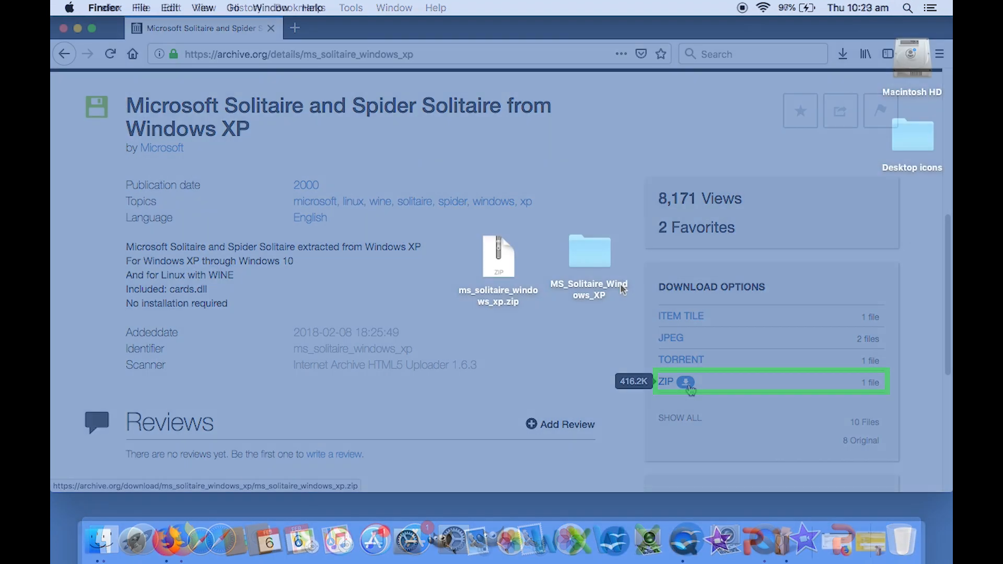
Step: Open the MS_Solitaire_Windows_XP folder to show cards.dll, sol.exe and spider.exe
{"action": "double_click", "coordinate": [588, 252]}
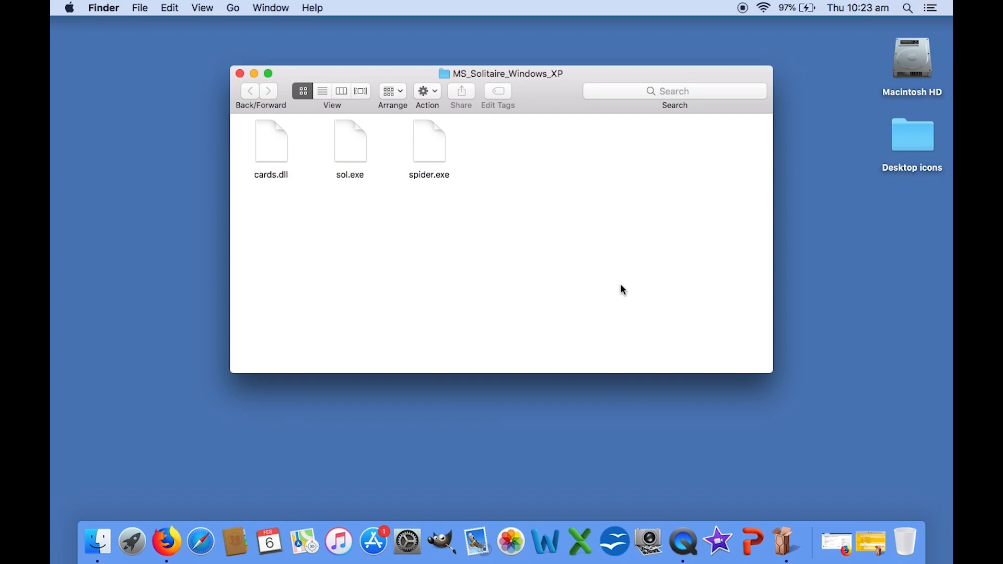
{"action": "left_click", "coordinate": [350, 141]}
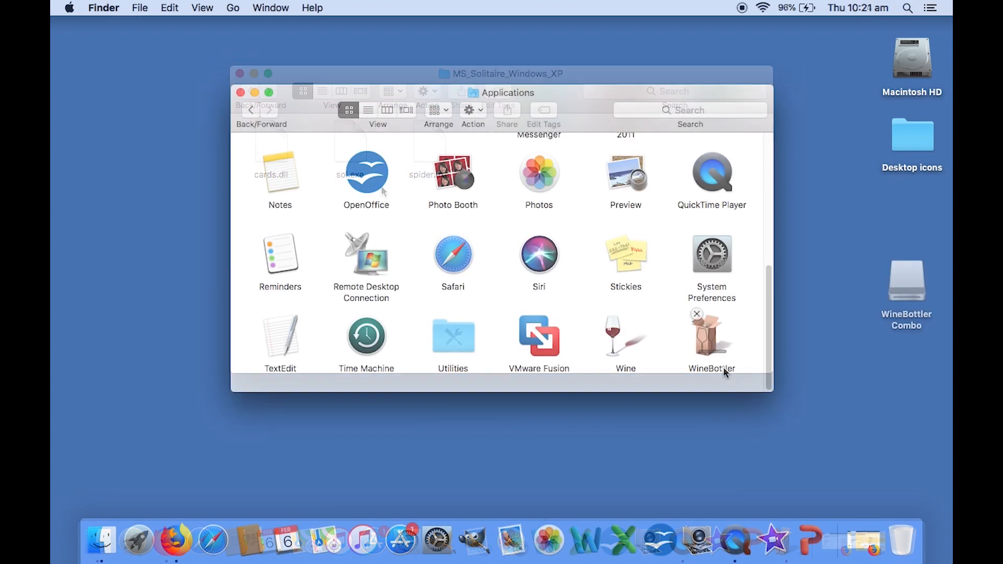
Step: Launch WineBottler from Applications and allow the internet-downloaded app to open
{"action": "left_click", "coordinate": [712, 329]}
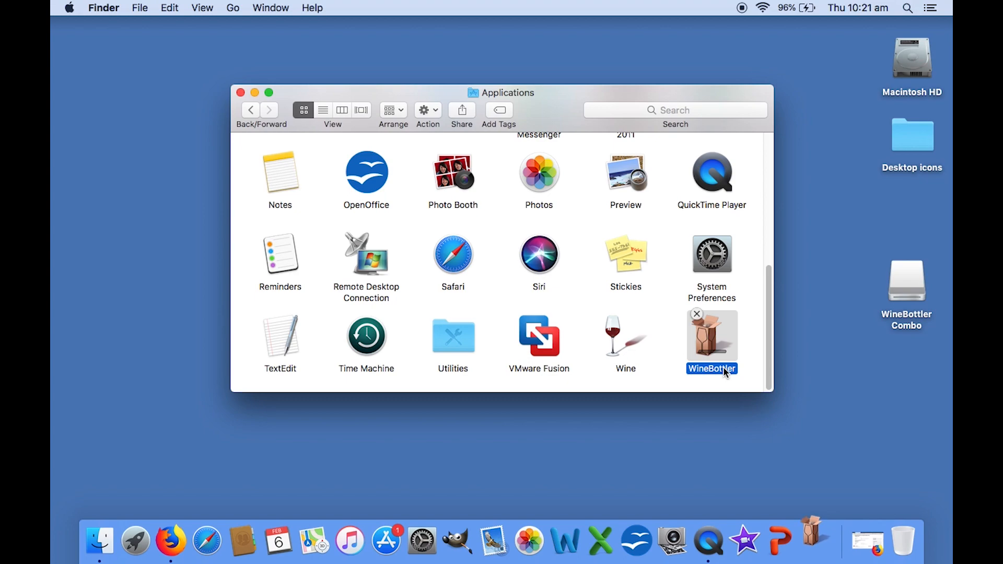
{"action": "double_click", "coordinate": [712, 334]}
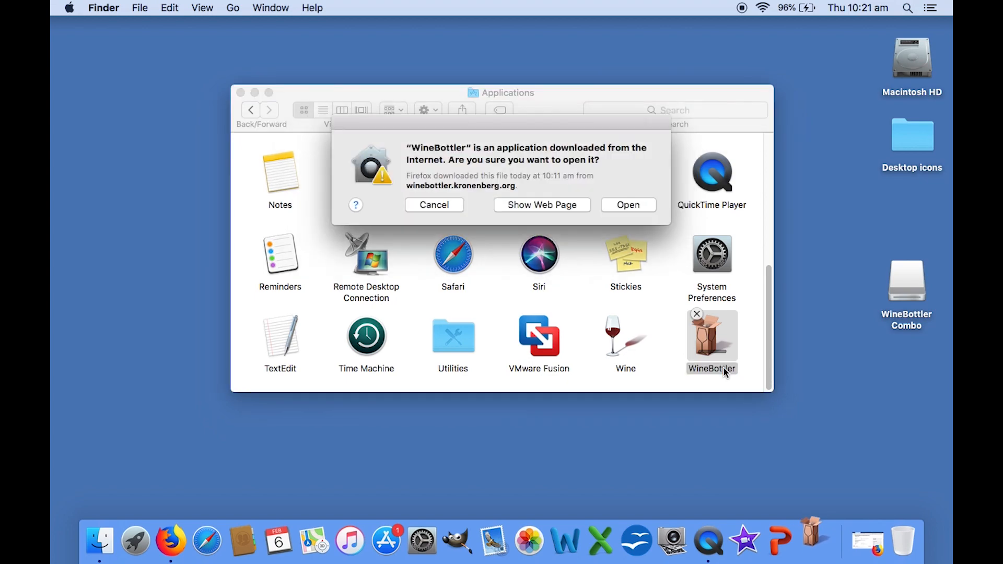
{"action": "left_click", "coordinate": [627, 204]}
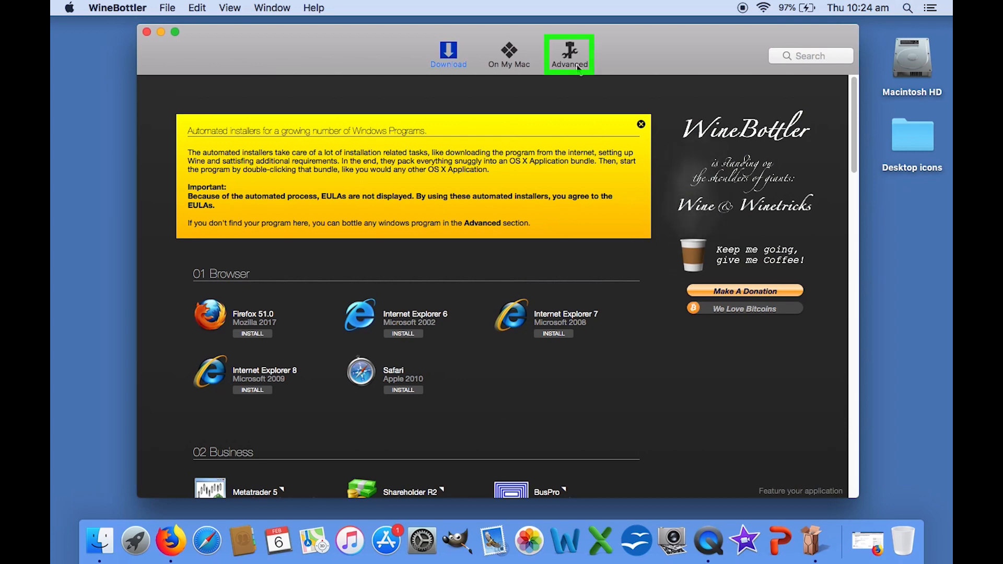
Step: Switch WineBottler to the Advanced tab and bring up the program file chooser
{"action": "left_click", "coordinate": [568, 55]}
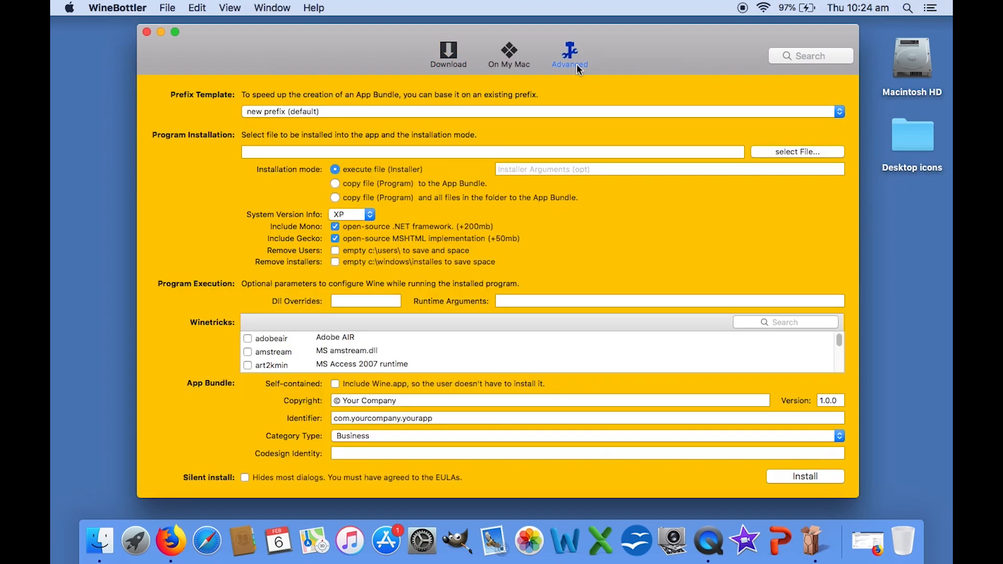
{"action": "mouse_move", "coordinate": [601, 127]}
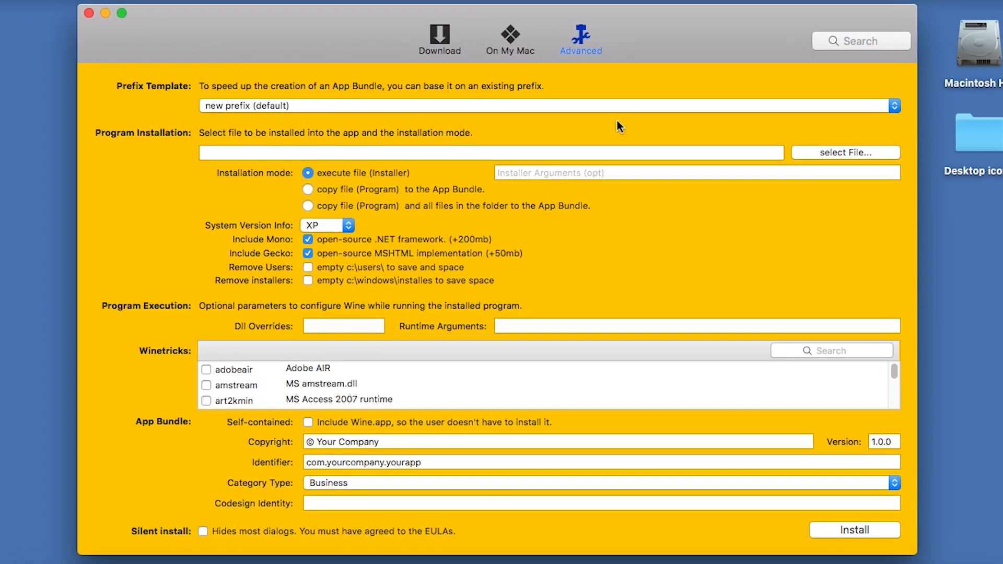
{"action": "mouse_move", "coordinate": [629, 132]}
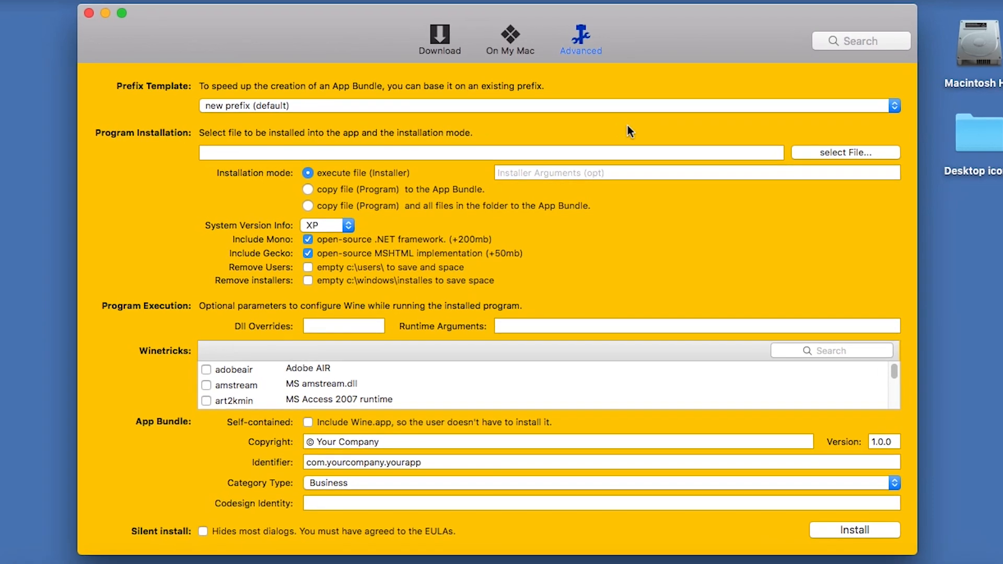
{"action": "mouse_move", "coordinate": [706, 152]}
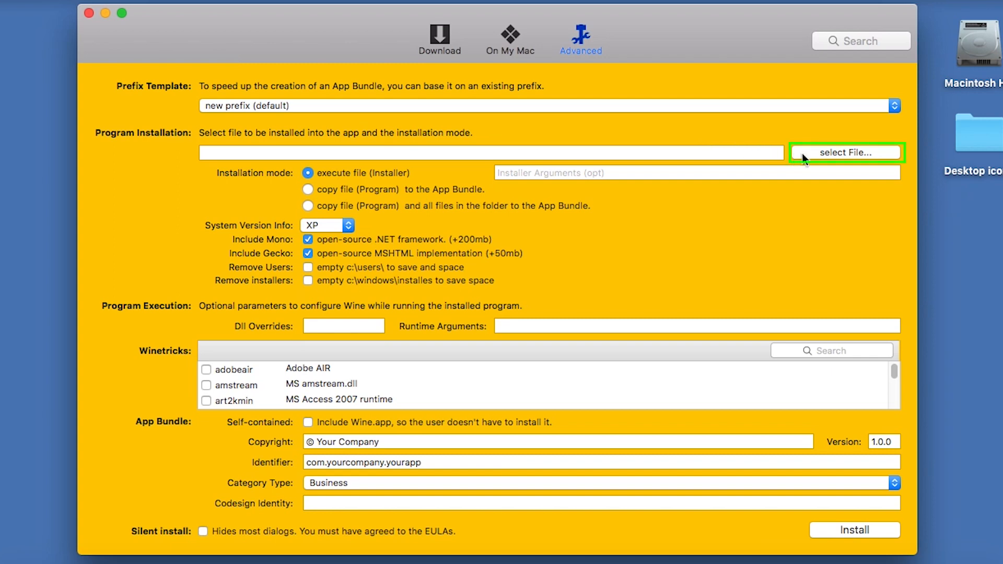
{"action": "left_click", "coordinate": [845, 152]}
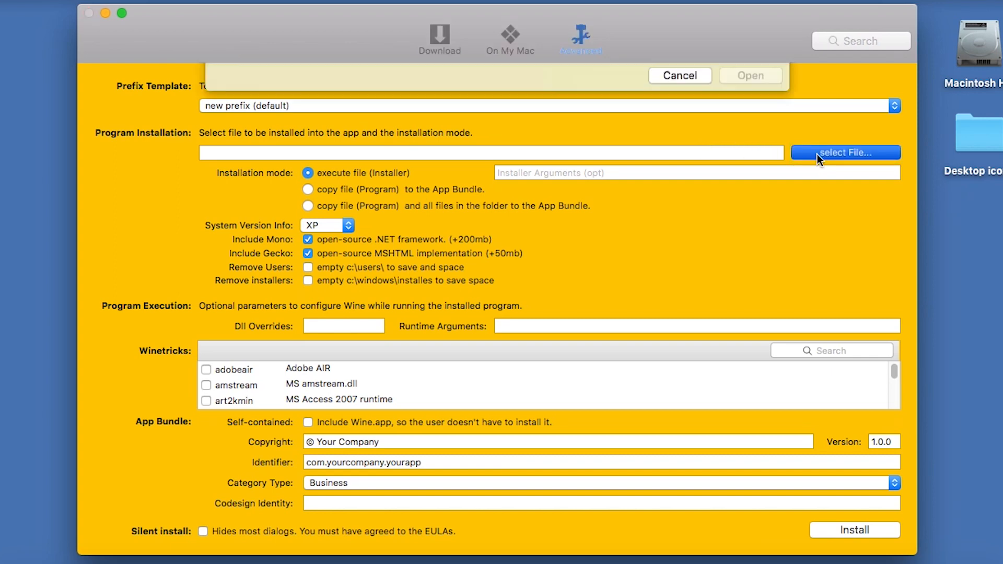
{"action": "left_click", "coordinate": [844, 152]}
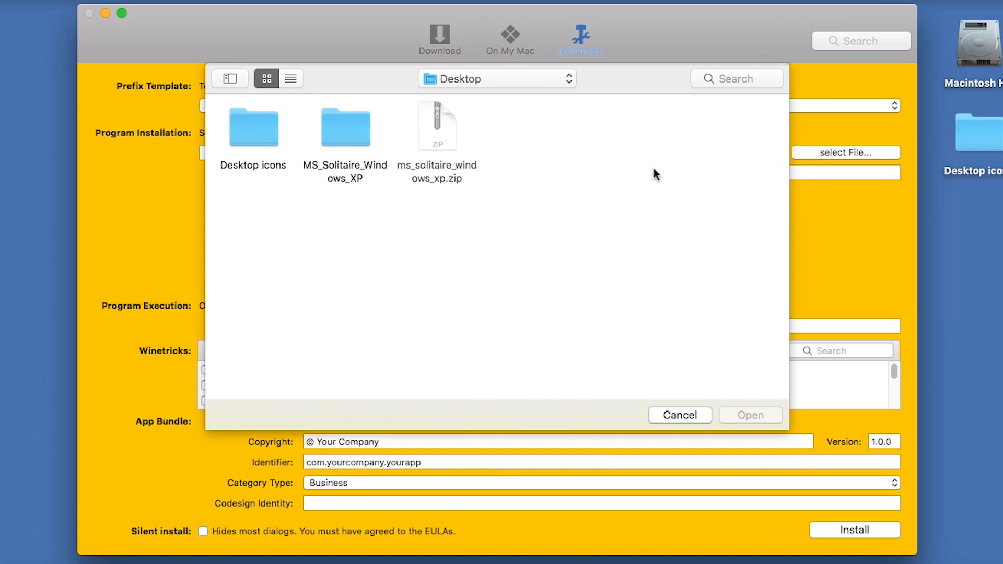
Step: Choose sol.exe from the MS_Solitaire_Windows_XP folder as the program to install
{"action": "left_click", "coordinate": [343, 126]}
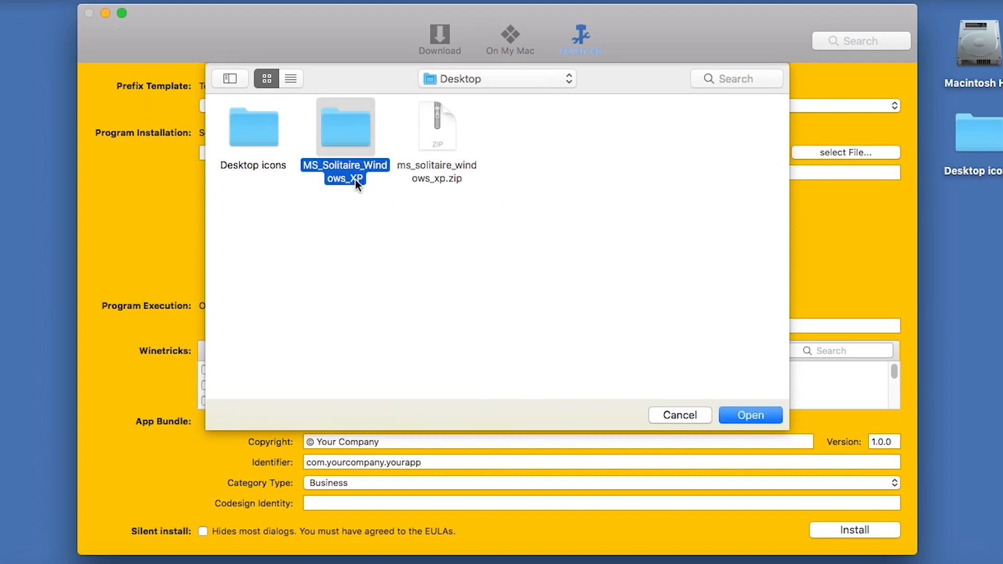
{"action": "double_click", "coordinate": [344, 127]}
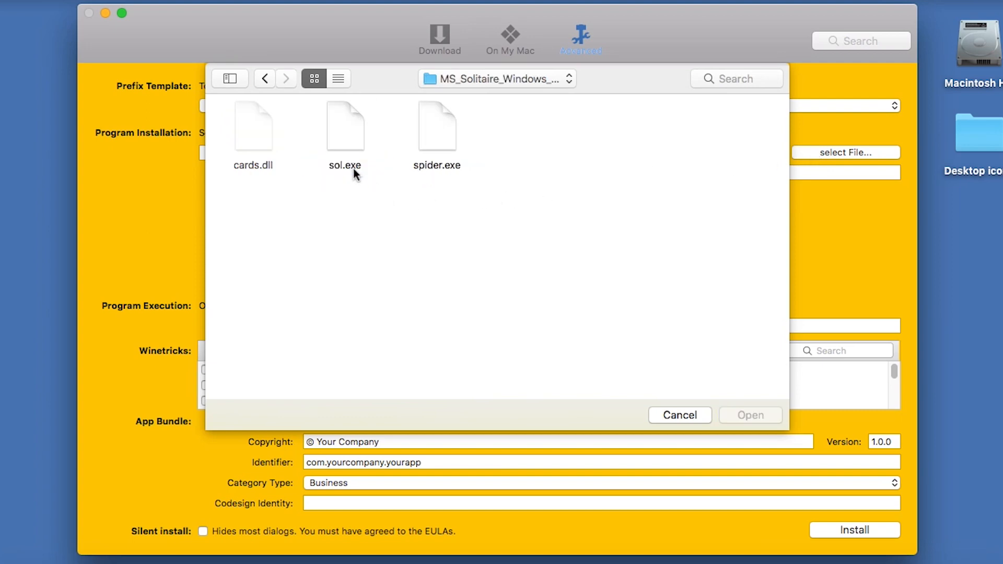
{"action": "left_click", "coordinate": [345, 126]}
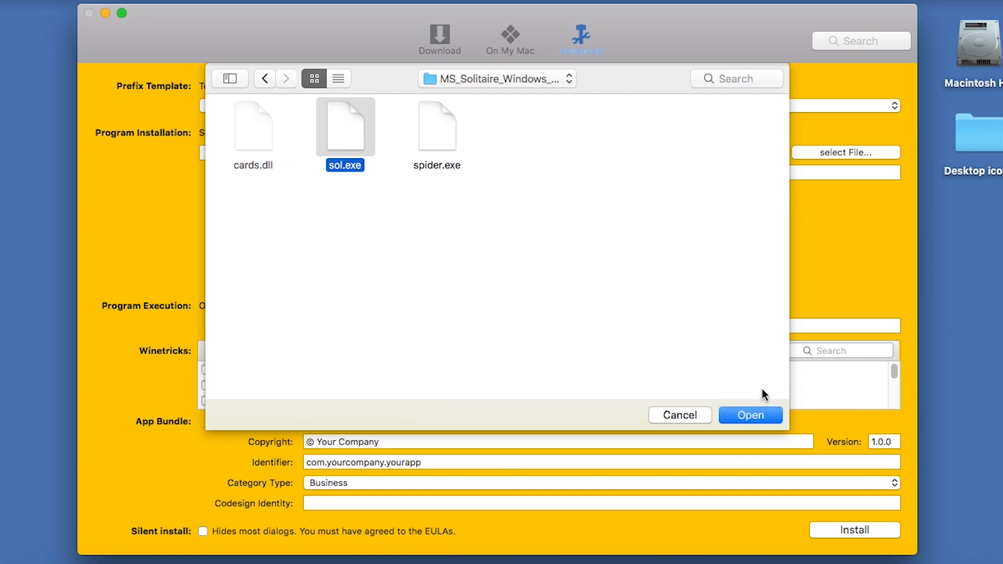
{"action": "left_click", "coordinate": [750, 414]}
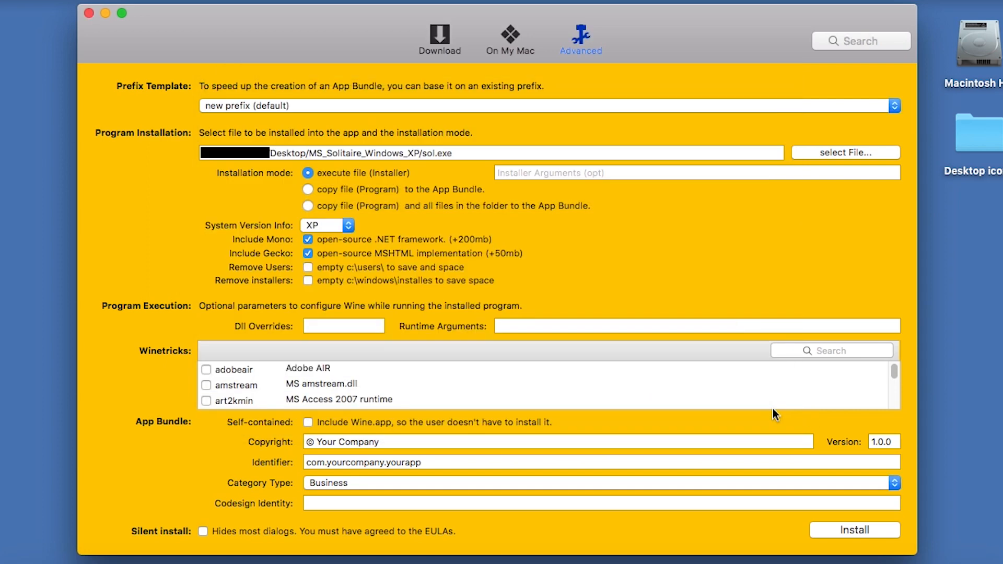
{"action": "mouse_move", "coordinate": [582, 251]}
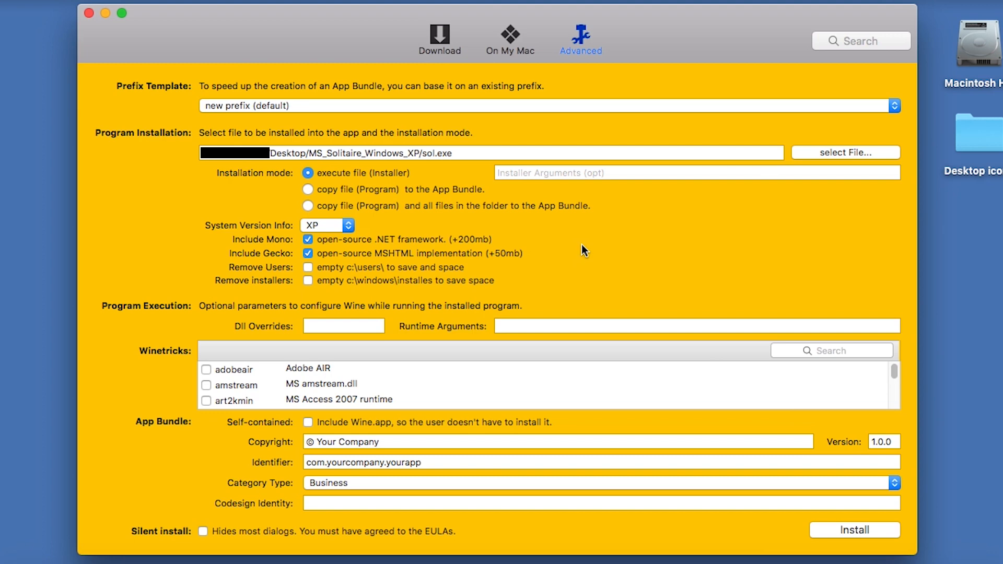
{"action": "mouse_move", "coordinate": [546, 238]}
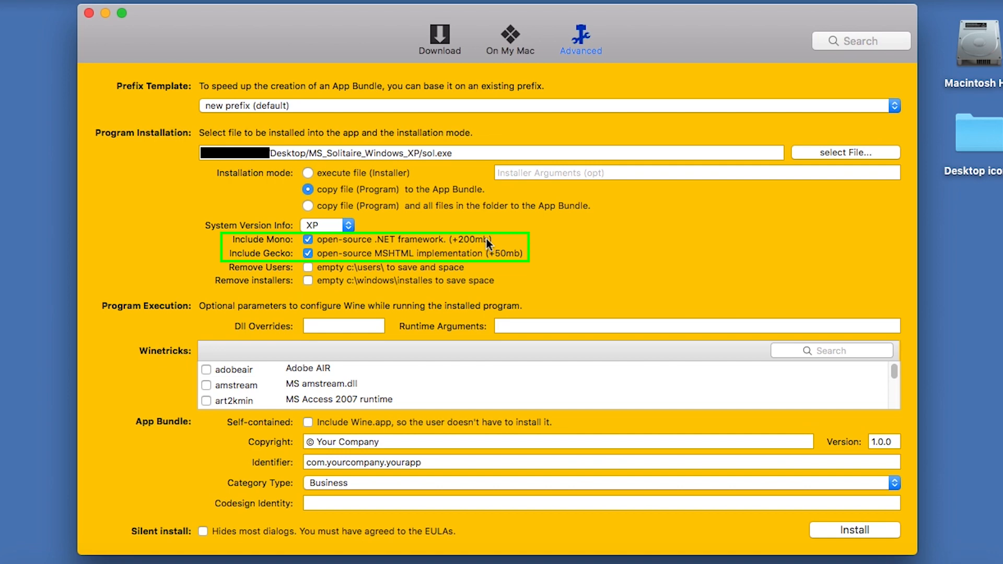
Step: Exclude the Mono .NET framework and the Gecko MSHTML engine from the bundle
{"action": "left_click", "coordinate": [307, 239]}
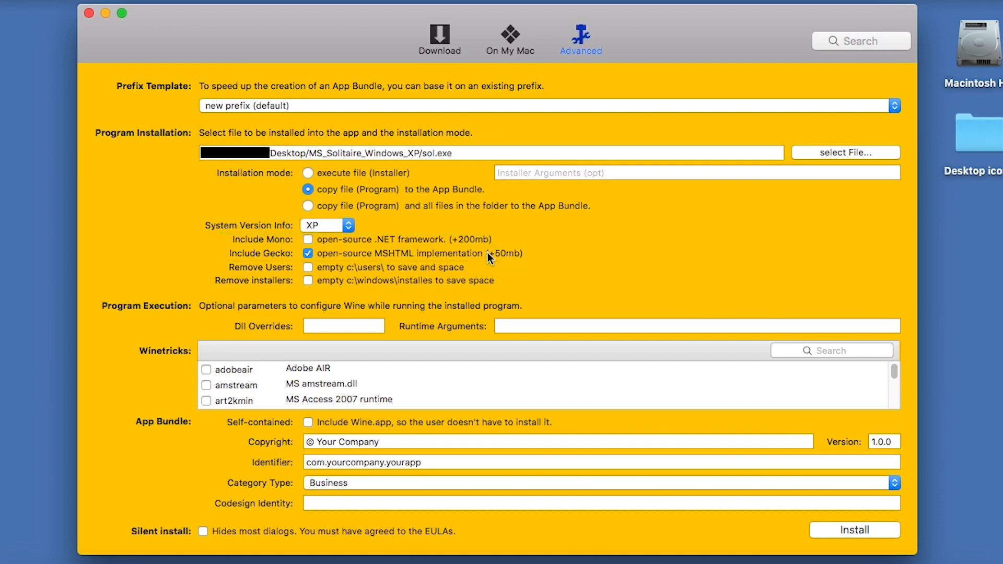
{"action": "left_click", "coordinate": [307, 253]}
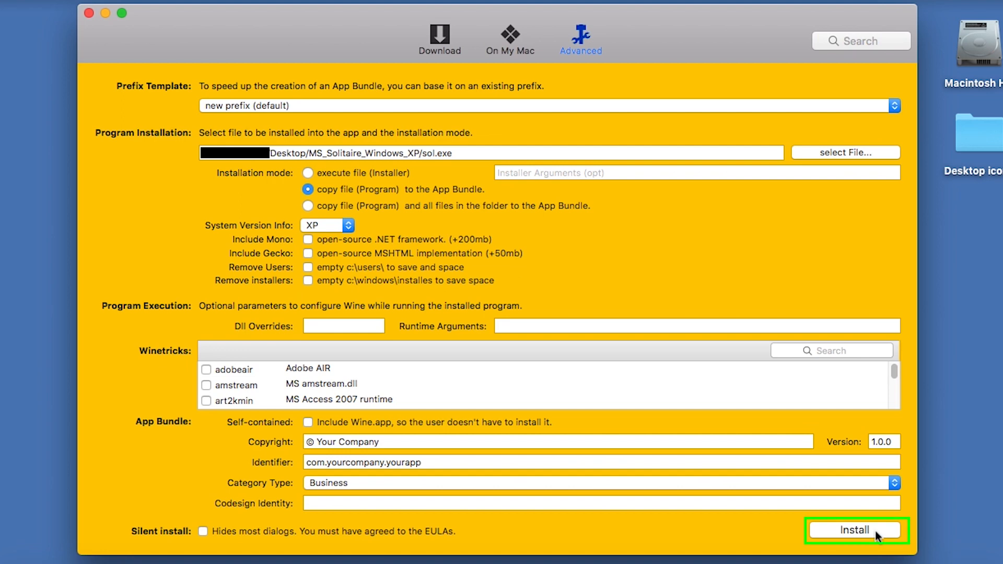
Step: Install the bundle as Solitaire.app saved into Applications, starting the build
{"action": "left_click", "coordinate": [853, 529]}
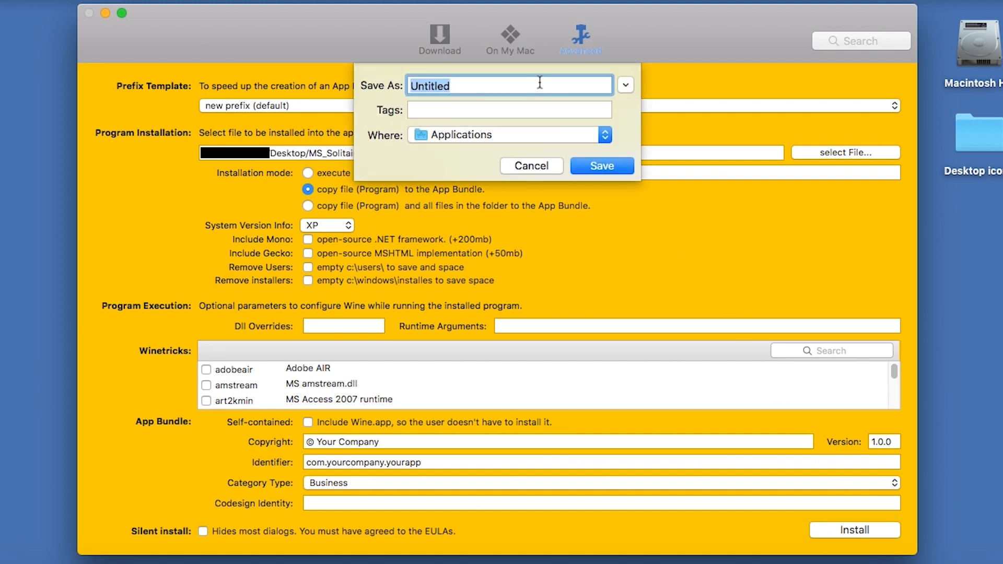
{"action": "type", "text": "Solitai"}
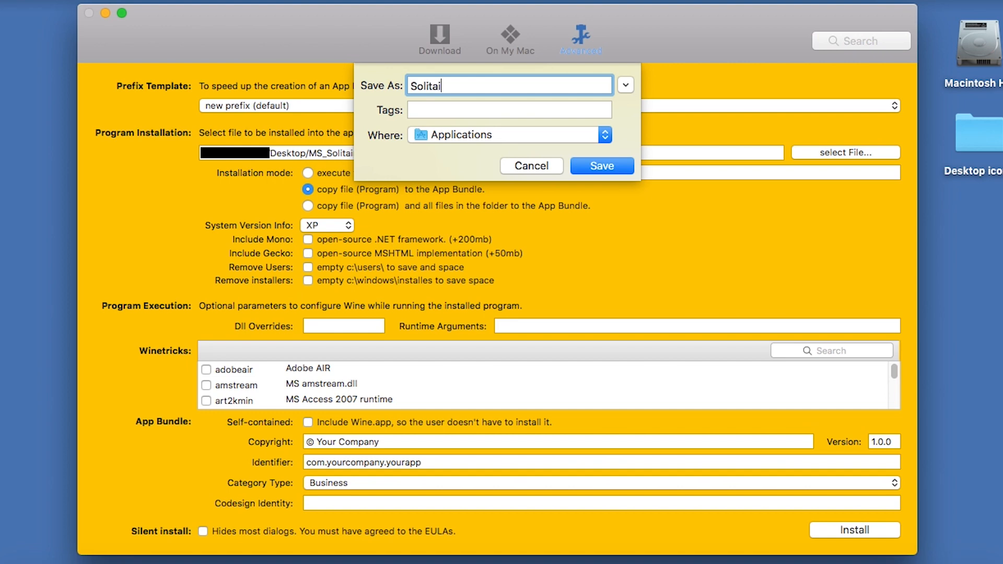
{"action": "left_click", "coordinate": [600, 166]}
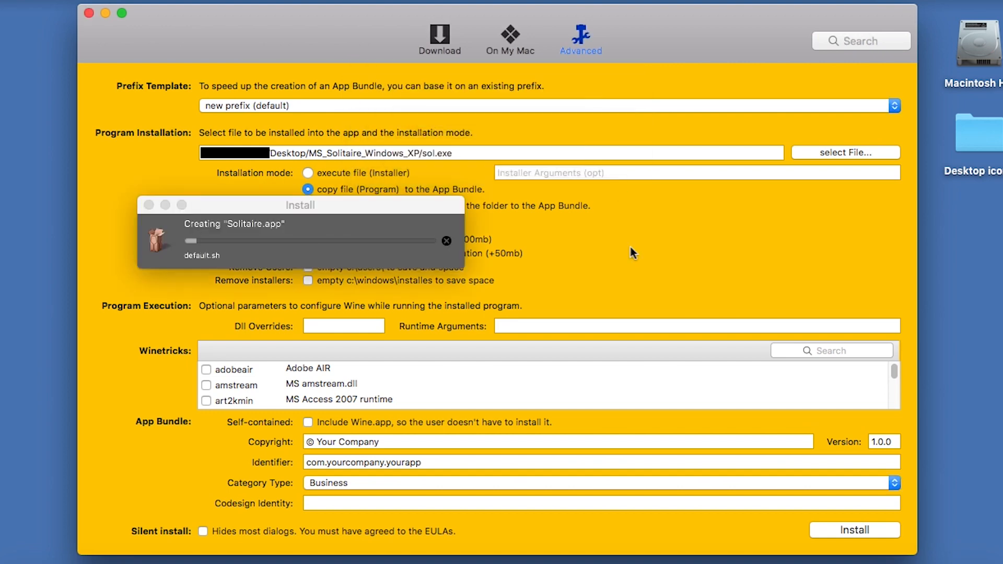
{"action": "mouse_move", "coordinate": [637, 262]}
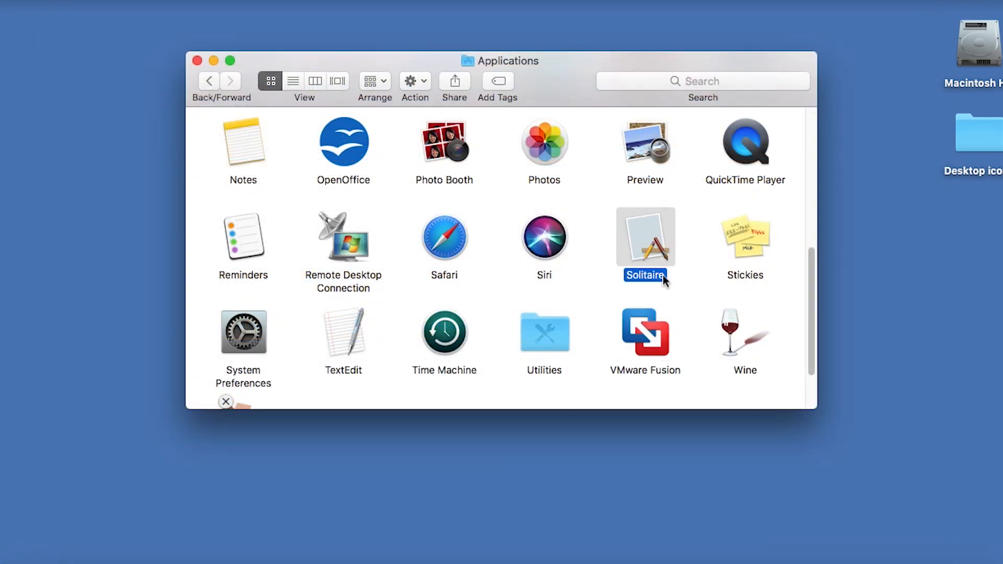
{"action": "mouse_move", "coordinate": [665, 262]}
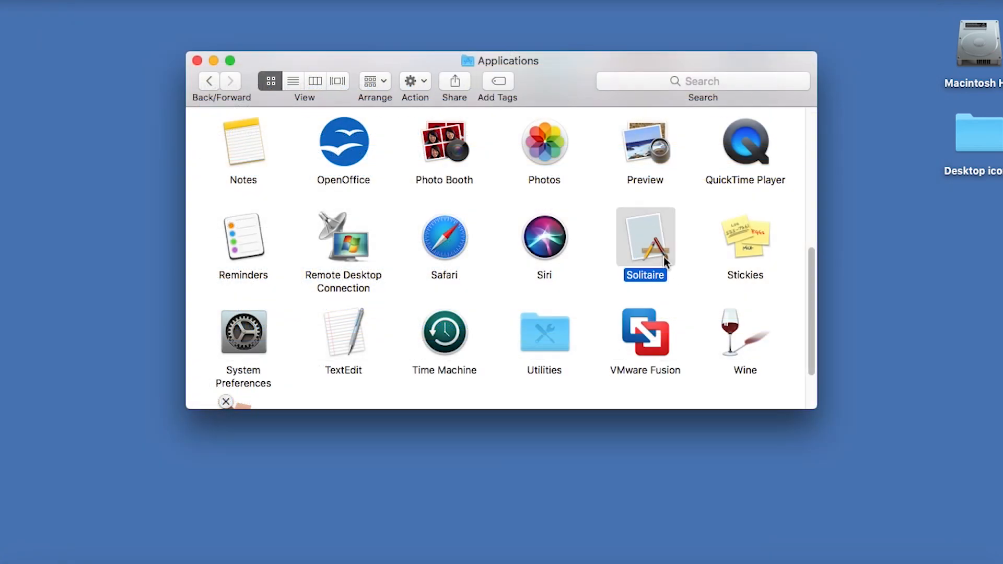
{"action": "mouse_move", "coordinate": [671, 255]}
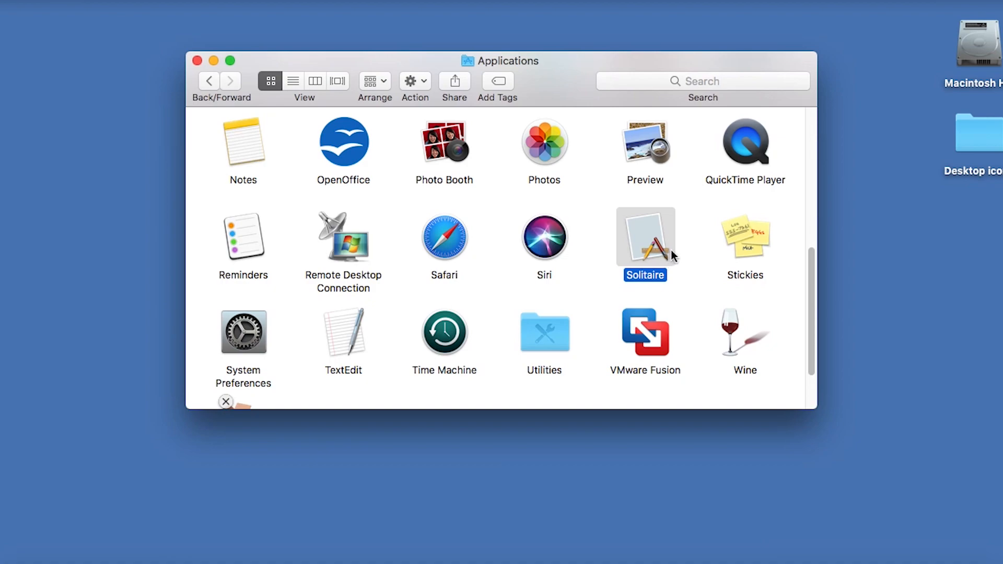
Step: Launch the newly built Solitaire app from Applications
{"action": "double_click", "coordinate": [644, 237]}
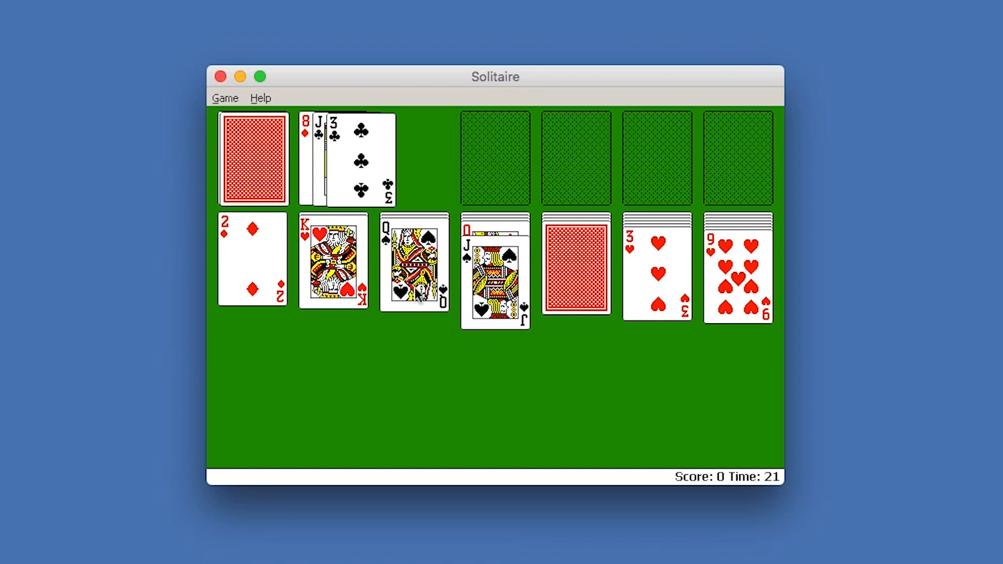
Step: Drag the queen of spades onto the king of hearts as a first move
{"action": "left_click_drag", "start_coordinate": [414, 262], "coordinate": [332, 263]}
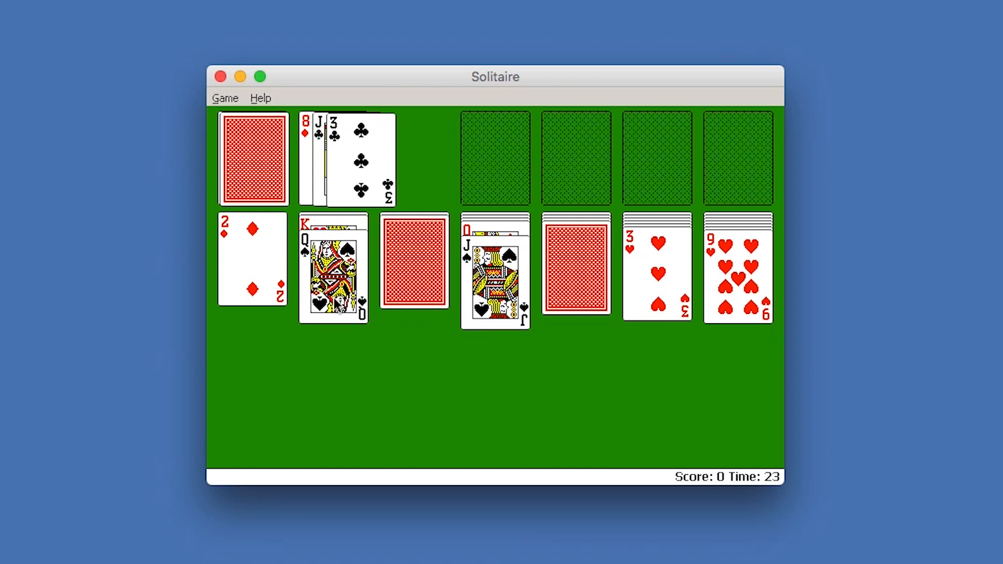